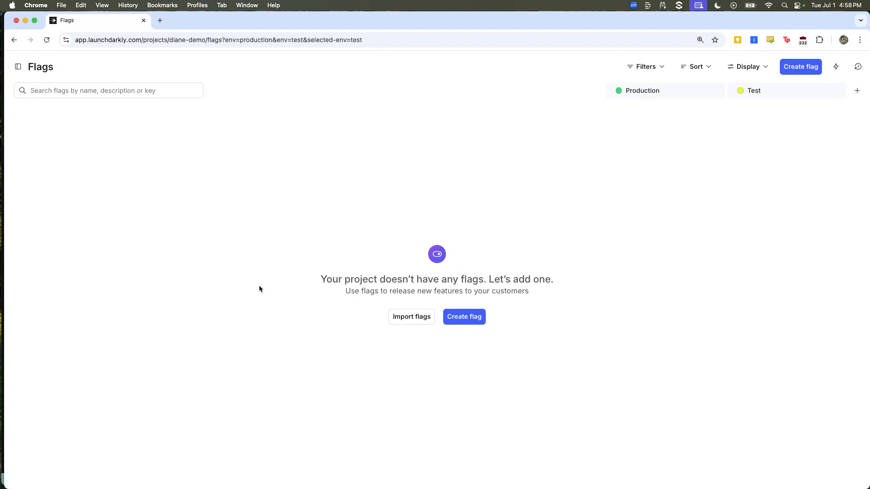
pyautogui.moveTo(506, 318)
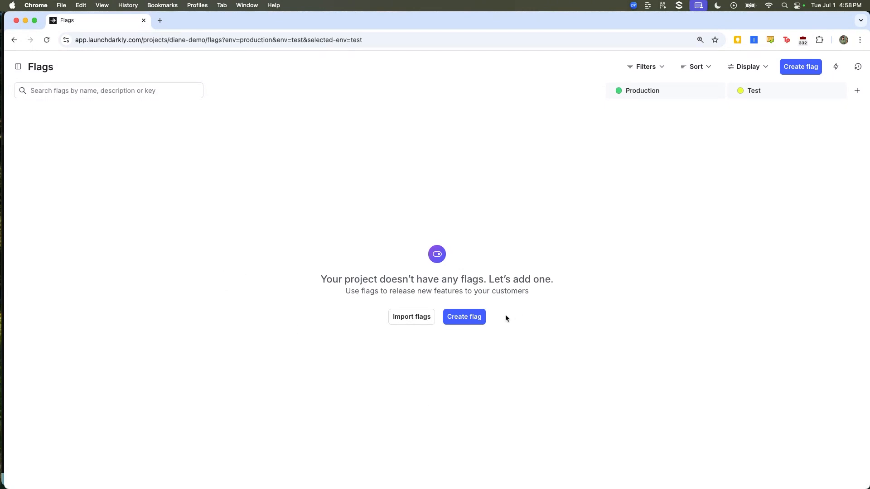
# Start a new flag named 'show avatars and reccs' with its matching key.
pyautogui.click(464, 317)
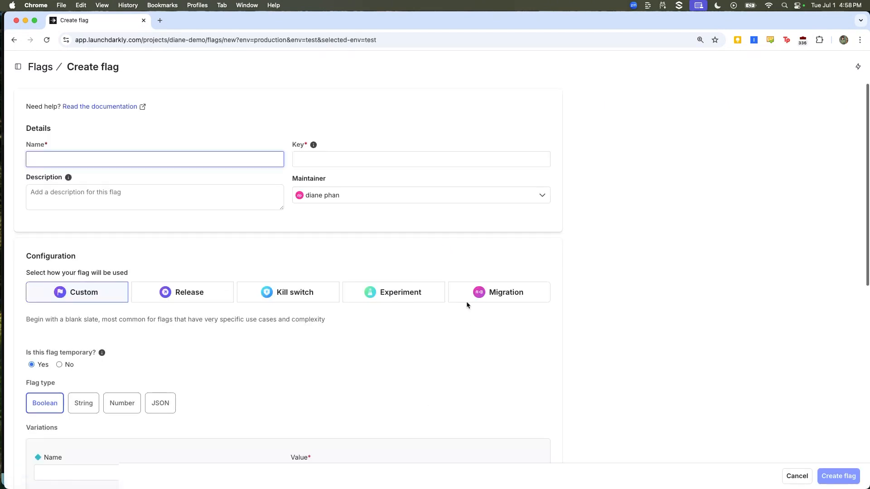
pyautogui.write('show')
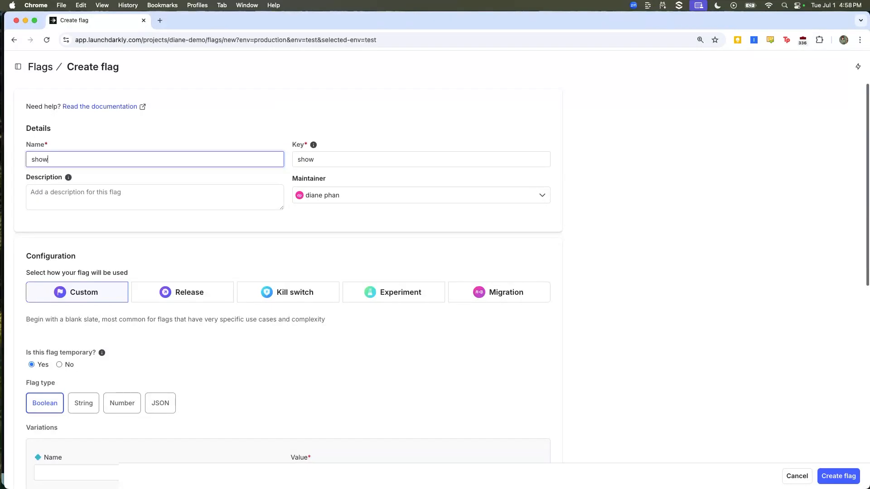
pyautogui.write('avatars and reccs')
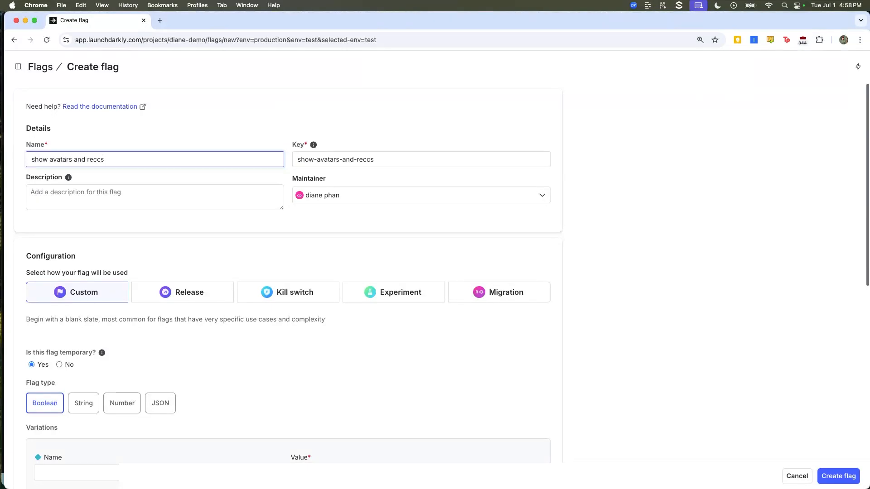
# Describe the flag: on calls the 3rd party API, off stops all calls.
pyautogui.click(155, 197)
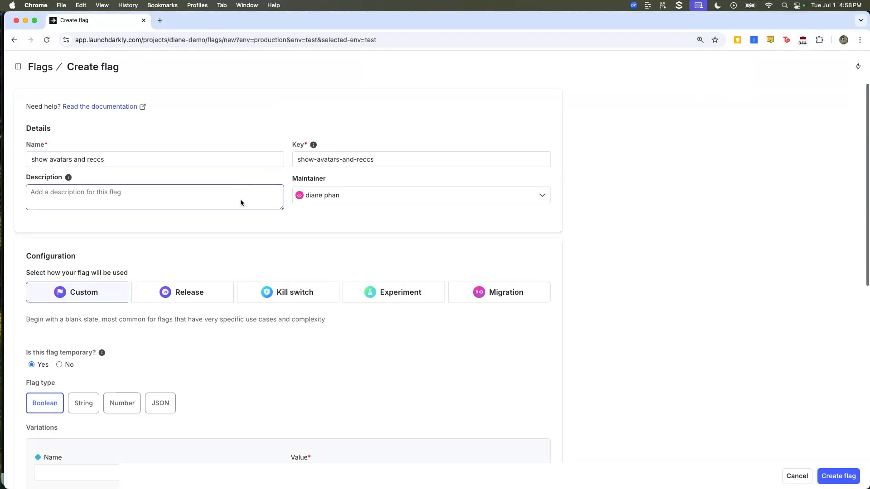
pyautogui.write('if flag is on, make calls to')
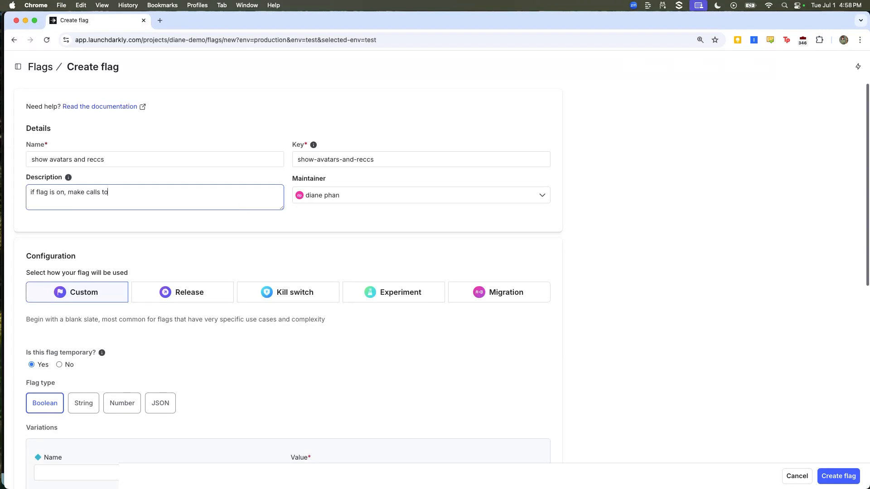
pyautogui.write('3rd party api')
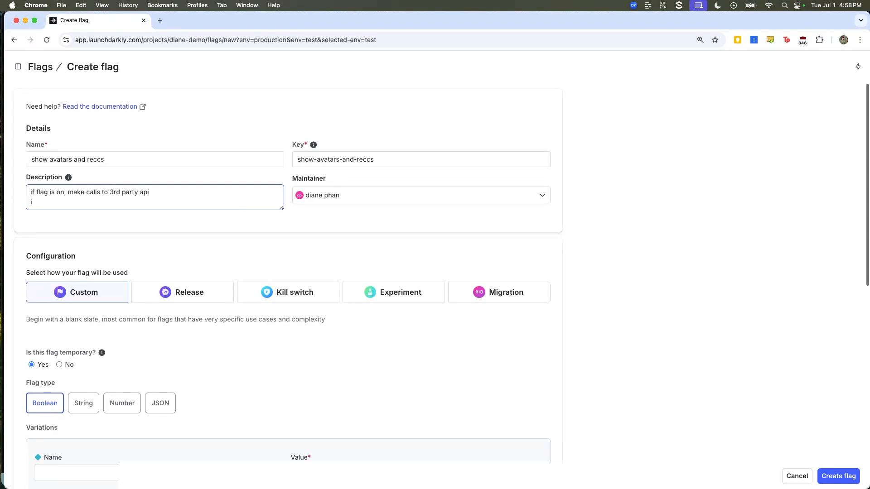
pyautogui.write('if flag is off,')
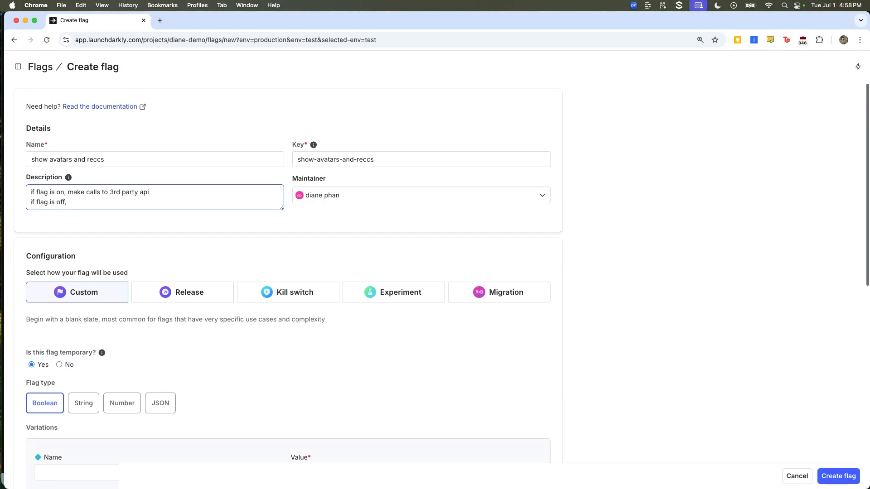
pyautogui.write('stop all calls')
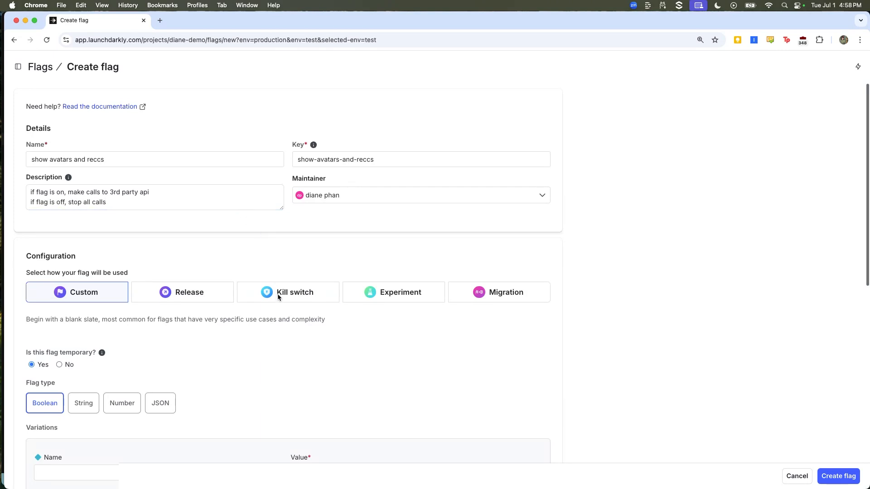
# Make the flag a Kill switch, review its variations, and create it.
pyautogui.click(288, 292)
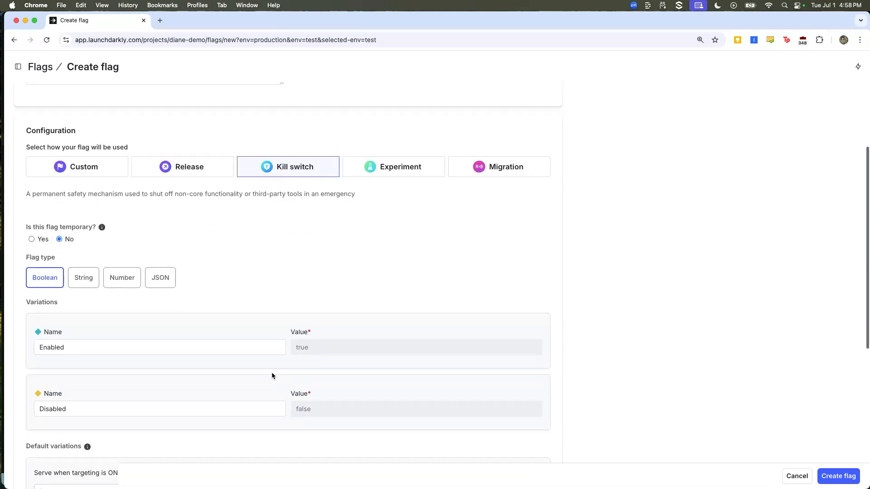
pyautogui.moveTo(69, 303)
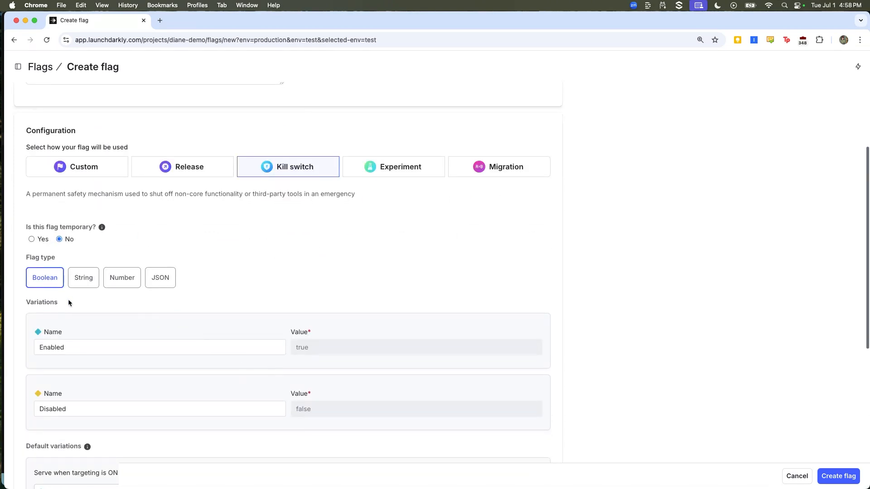
pyautogui.scroll(-3)
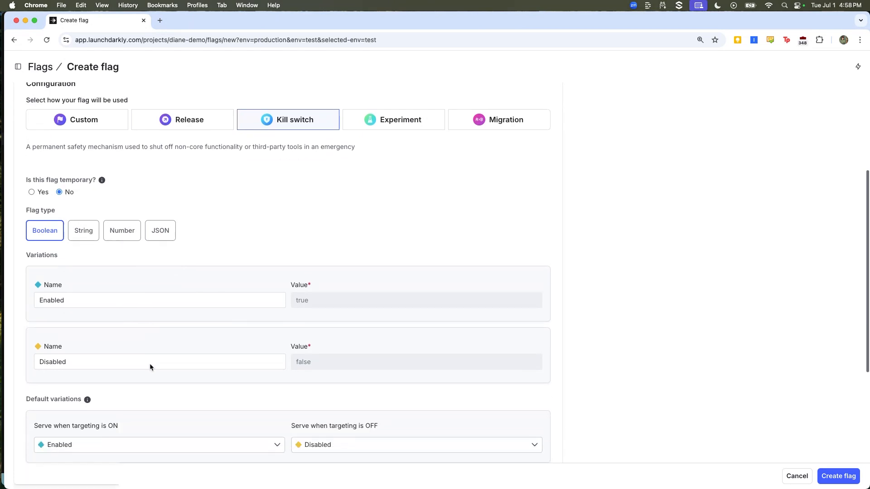
pyautogui.scroll(3)
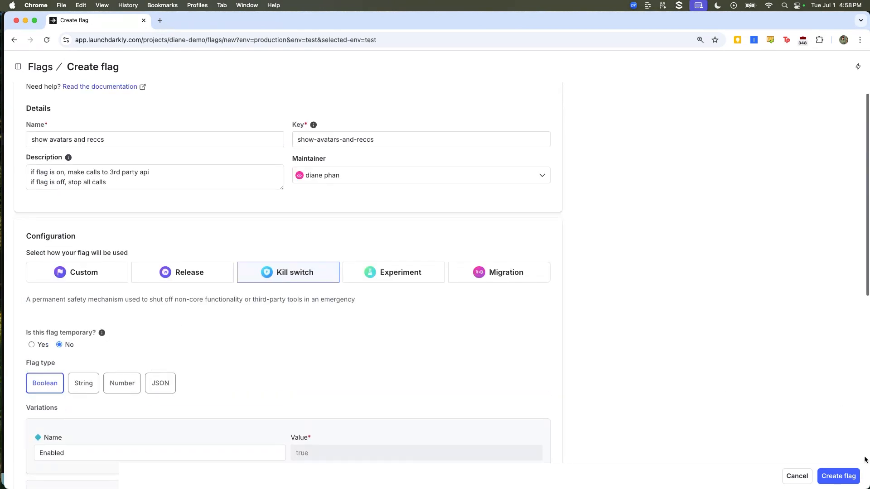
pyautogui.click(838, 476)
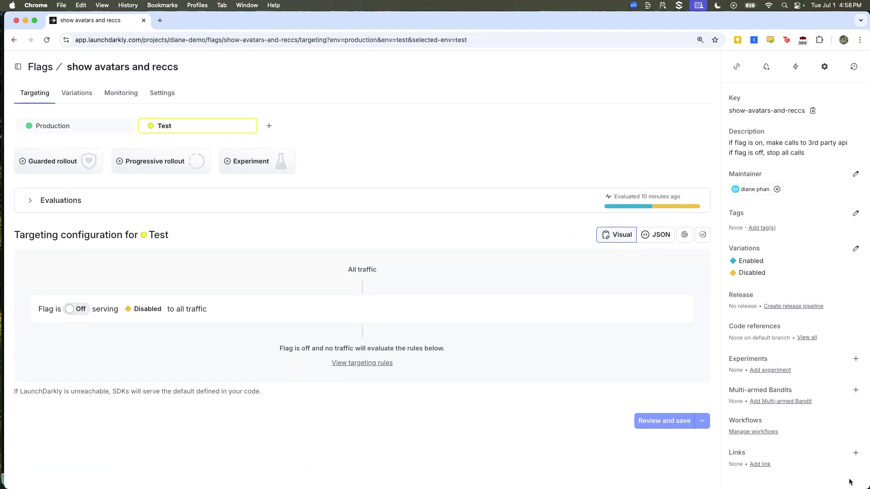
pyautogui.moveTo(574, 161)
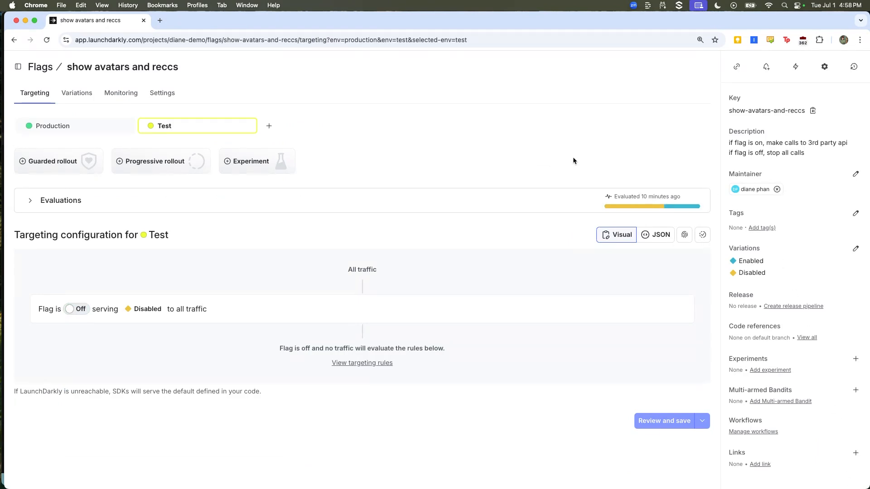
pyautogui.moveTo(755, 135)
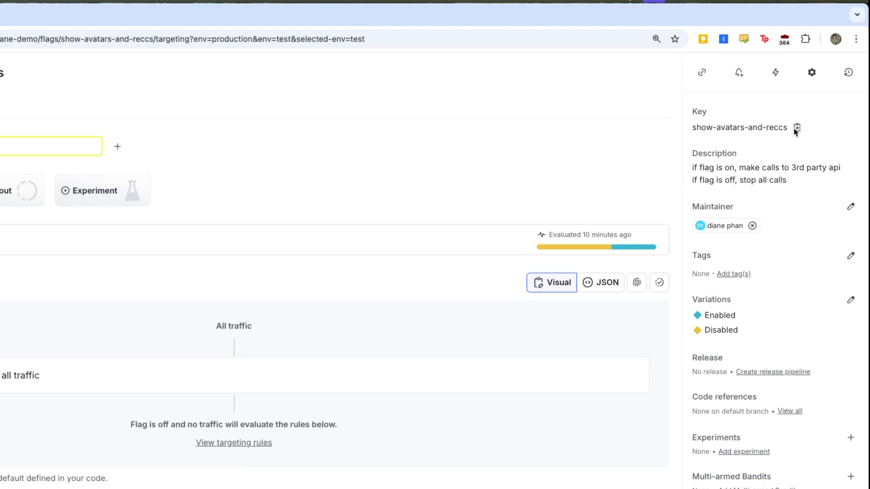
pyautogui.moveTo(797, 127)
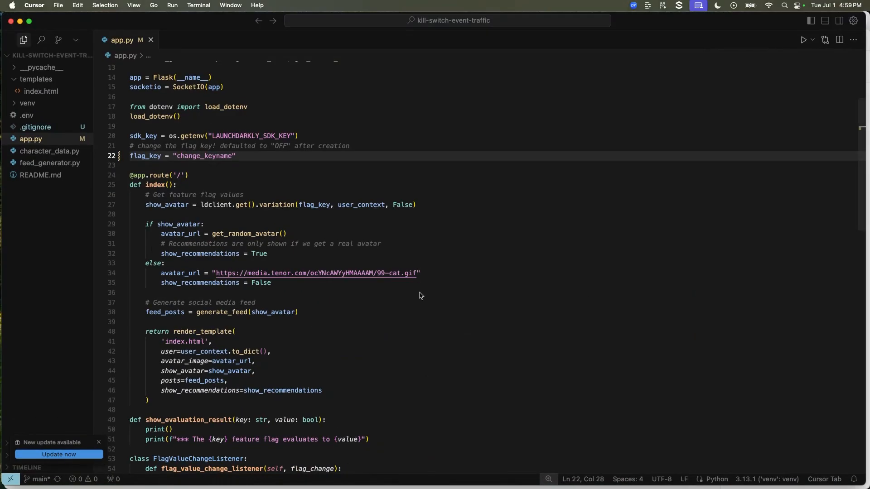
pyautogui.moveTo(209, 165)
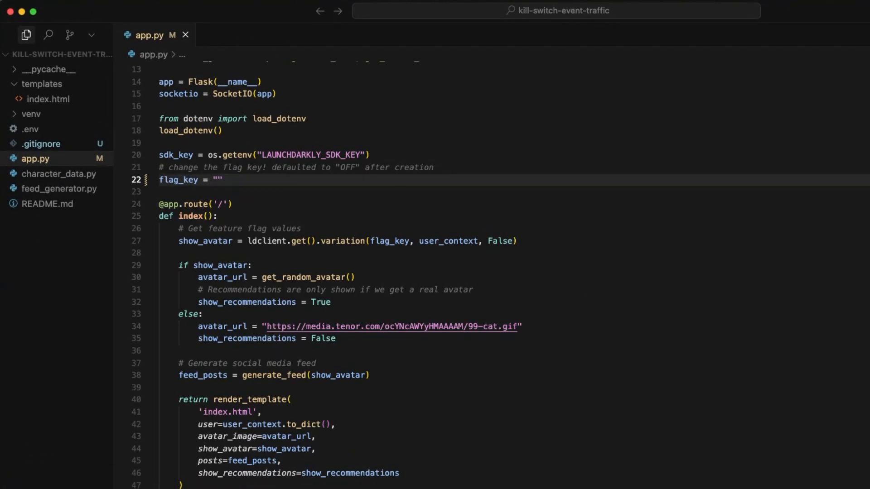
# Scroll through app.py to review the main block below the flag_key line.
pyautogui.scroll(-3)
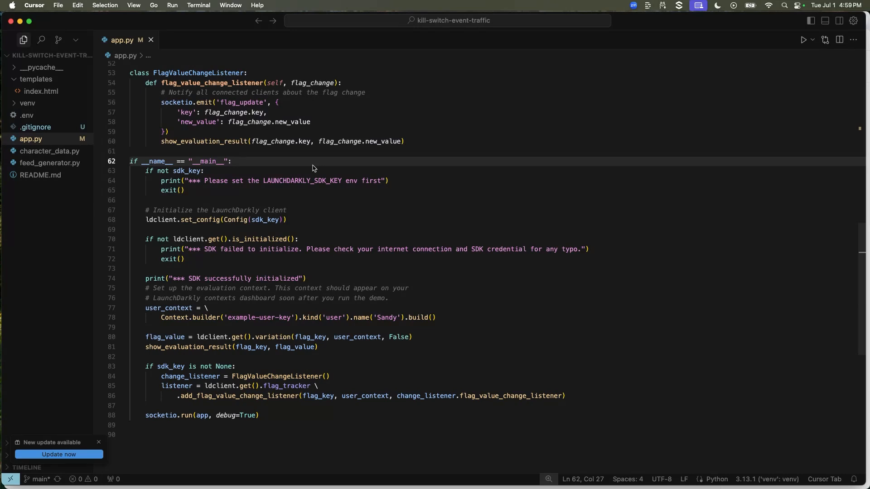
pyautogui.moveTo(275, 242)
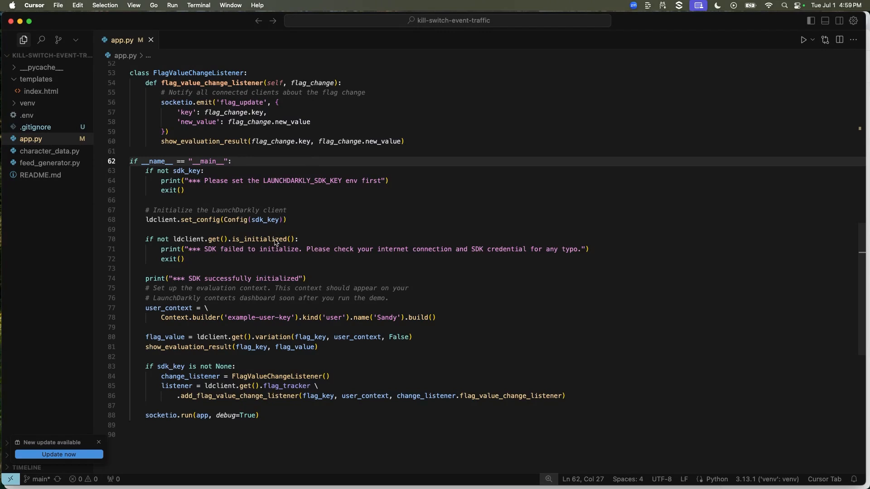
pyautogui.scroll(3)
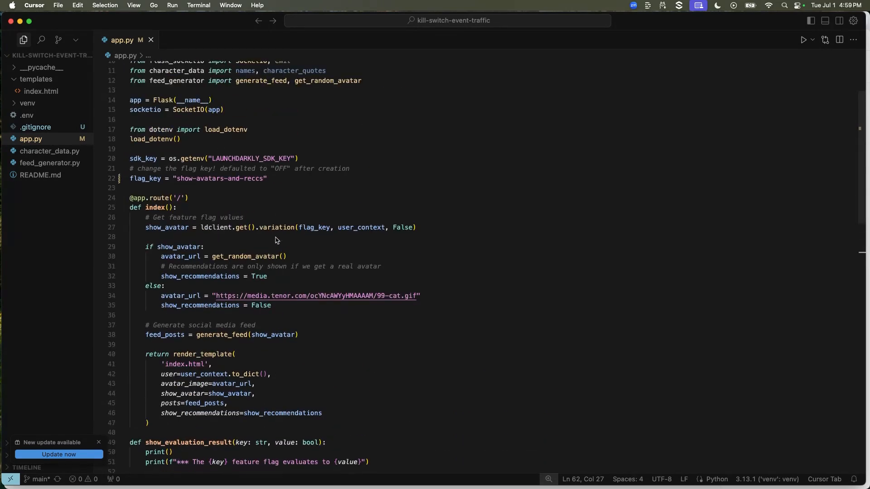
pyautogui.moveTo(286, 199)
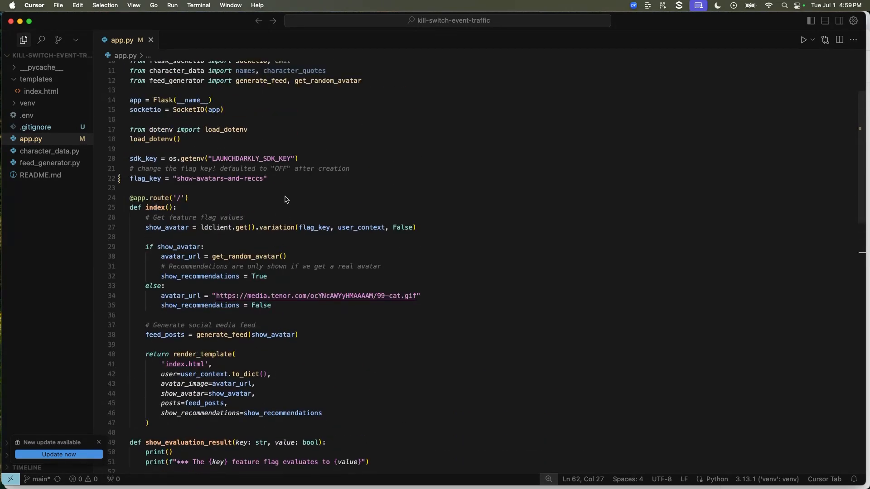
pyautogui.moveTo(278, 200)
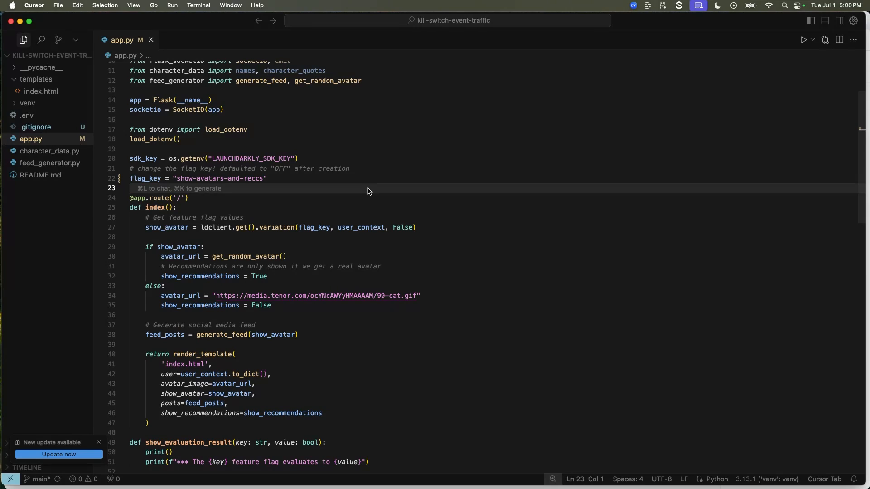
pyautogui.moveTo(172, 226)
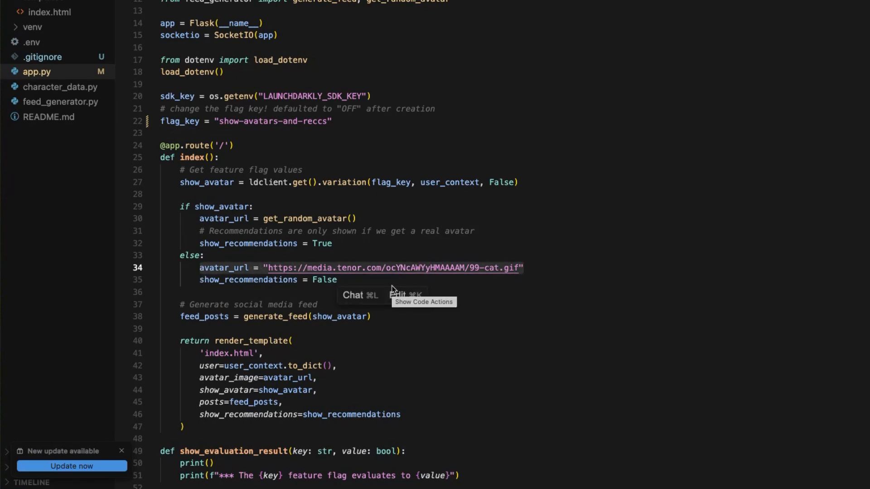
pyautogui.moveTo(232, 328)
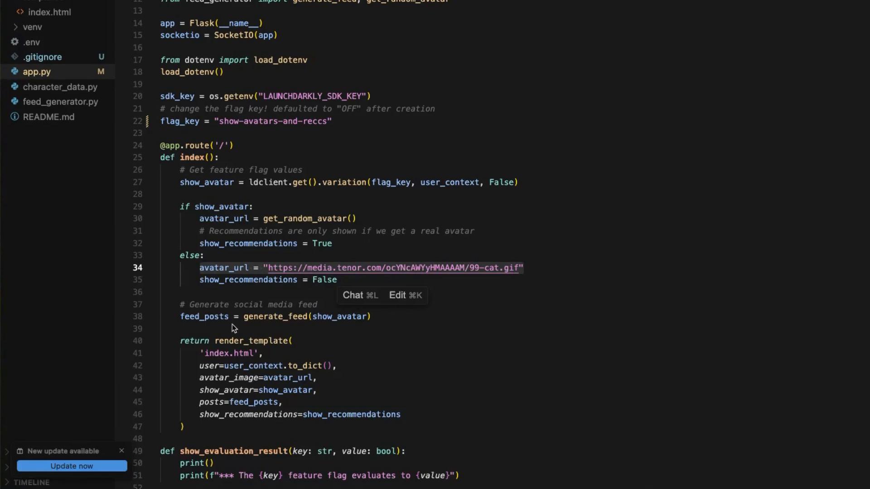
pyautogui.moveTo(299, 364)
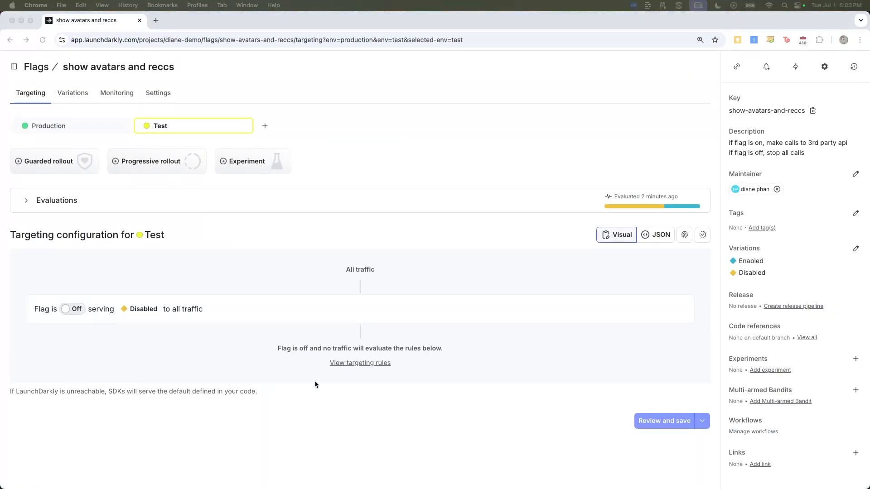
pyautogui.moveTo(208, 354)
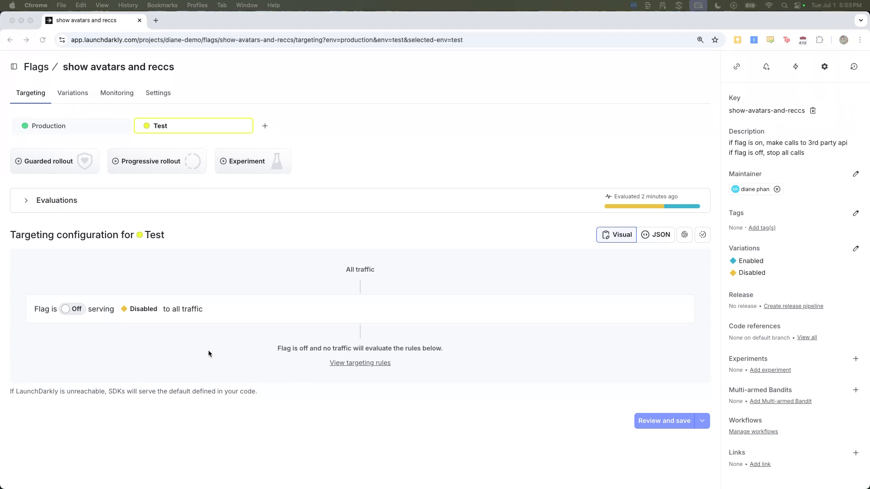
pyautogui.moveTo(134, 345)
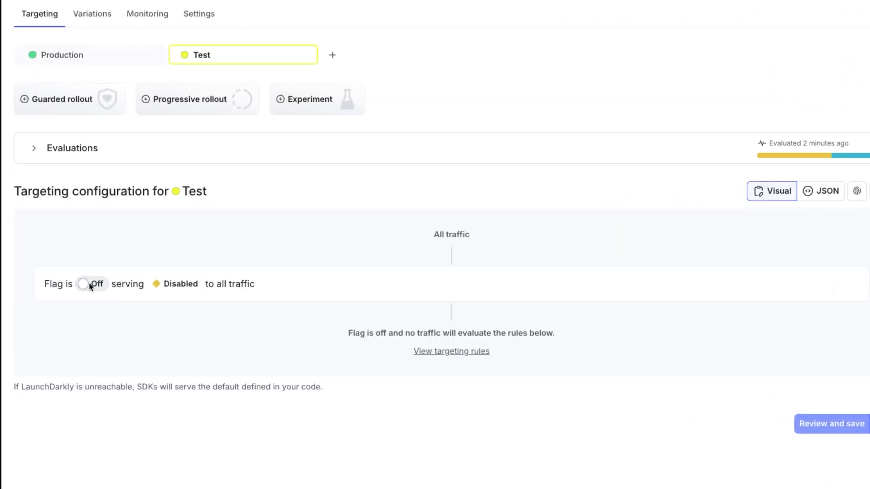
# Switch the flag on in the Test environment so it serves Enabled.
pyautogui.click(92, 283)
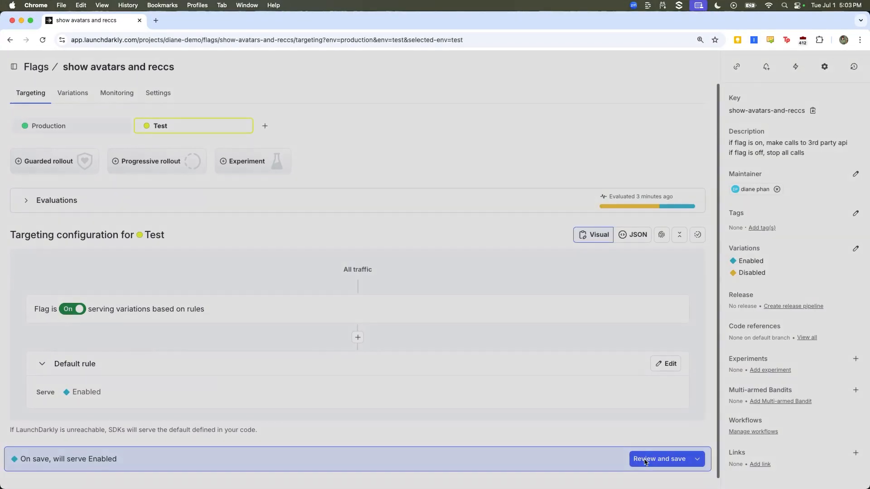
# Save the flag-on change with the comment 'everything is good to go!'.
pyautogui.click(660, 459)
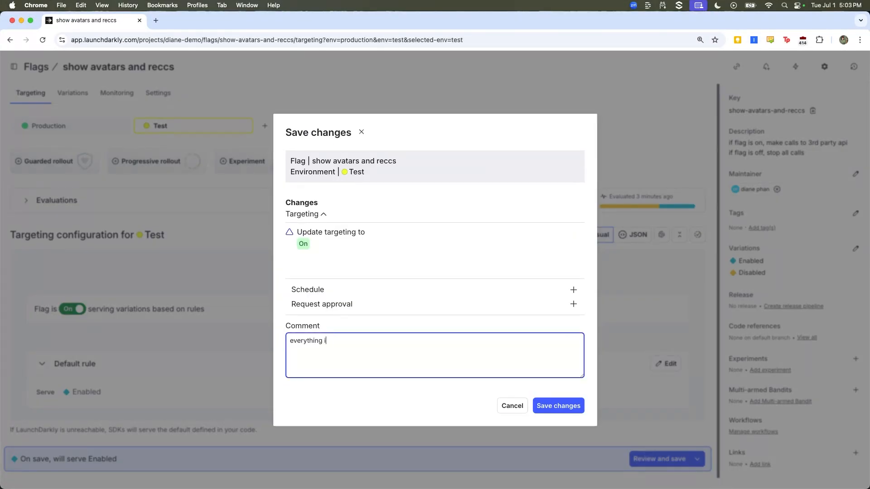
pyautogui.write('s good to go!')
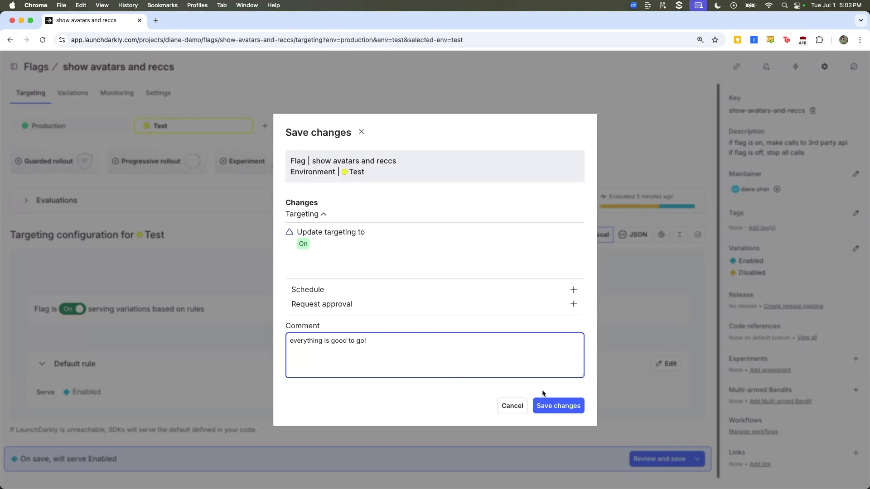
pyautogui.click(558, 406)
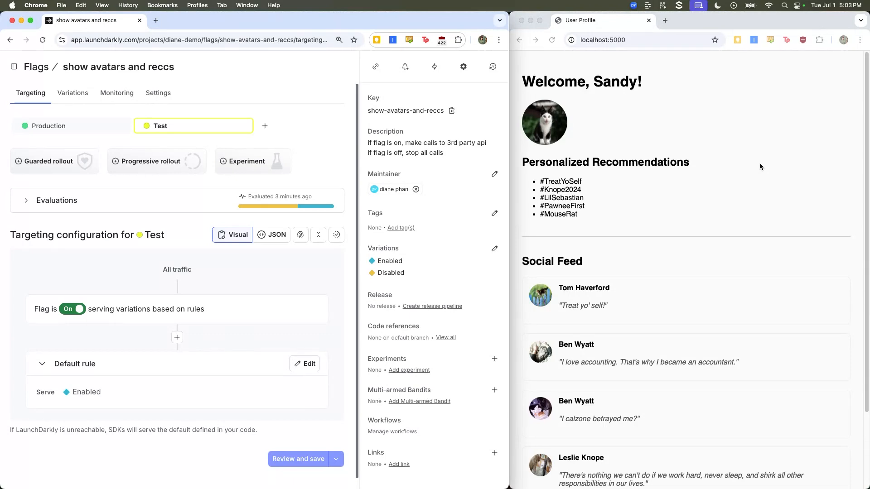
pyautogui.moveTo(755, 179)
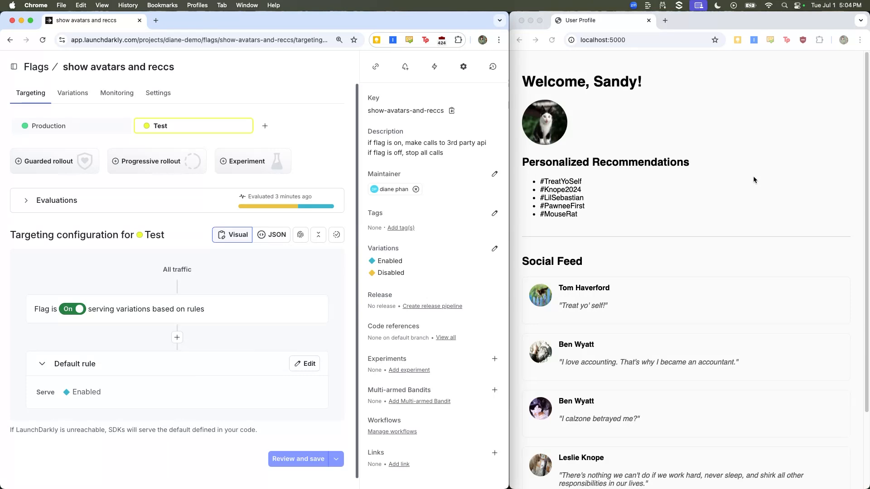
pyautogui.moveTo(693, 243)
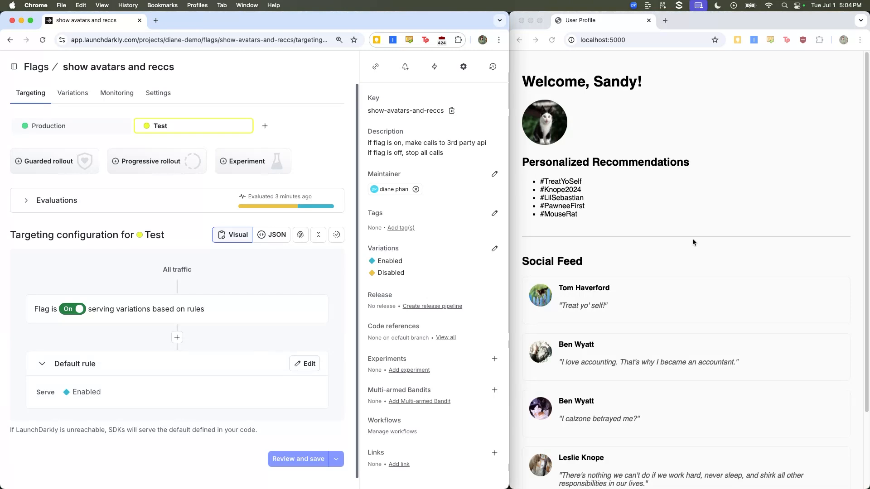
pyautogui.moveTo(75, 325)
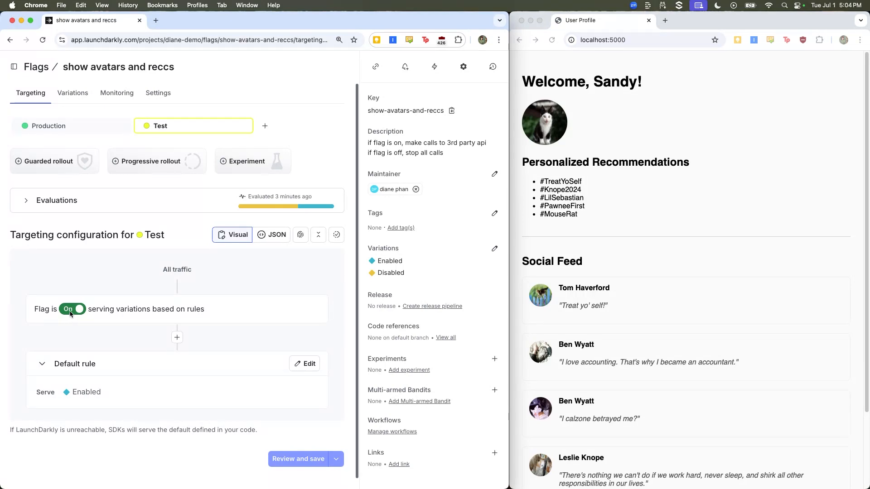
# Turn the flag off in Test and save with the comment 'oh no some things wrong!'.
pyautogui.click(72, 309)
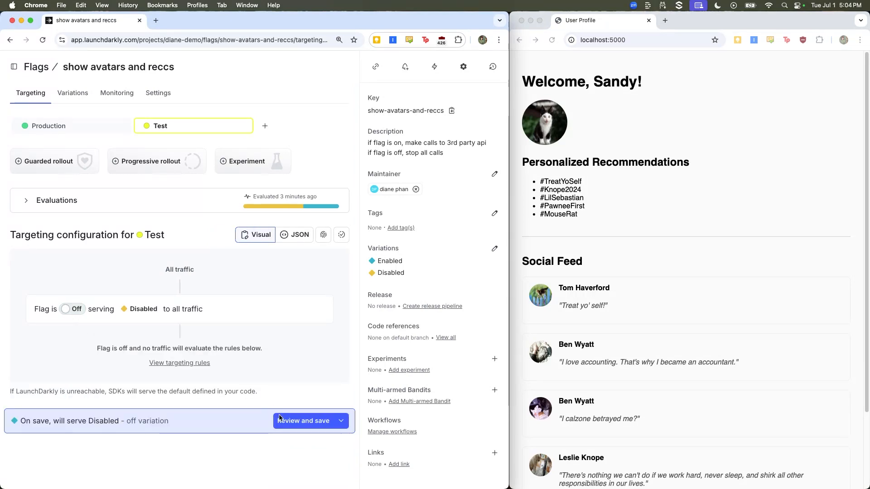
pyautogui.click(302, 421)
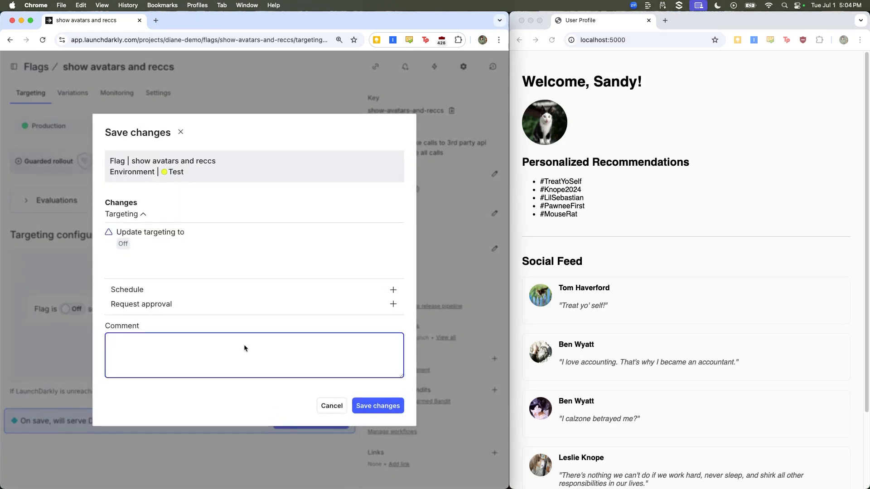
pyautogui.write('oh no some')
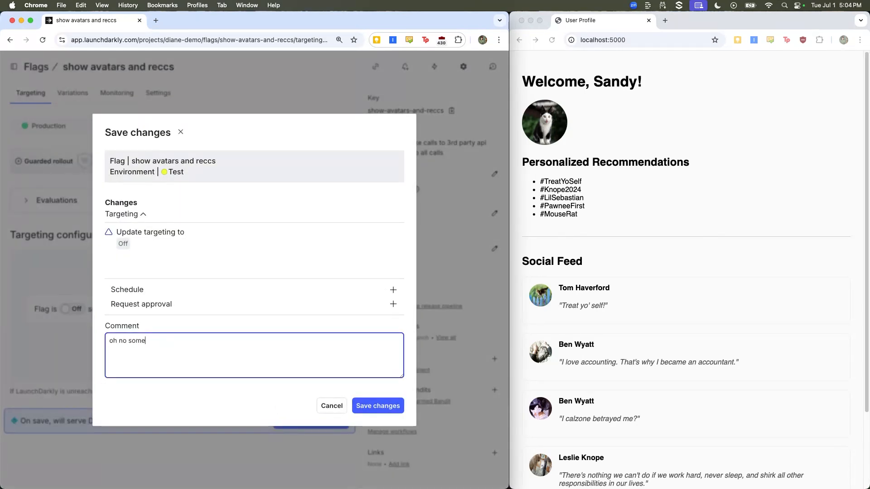
pyautogui.write('things wrong!')
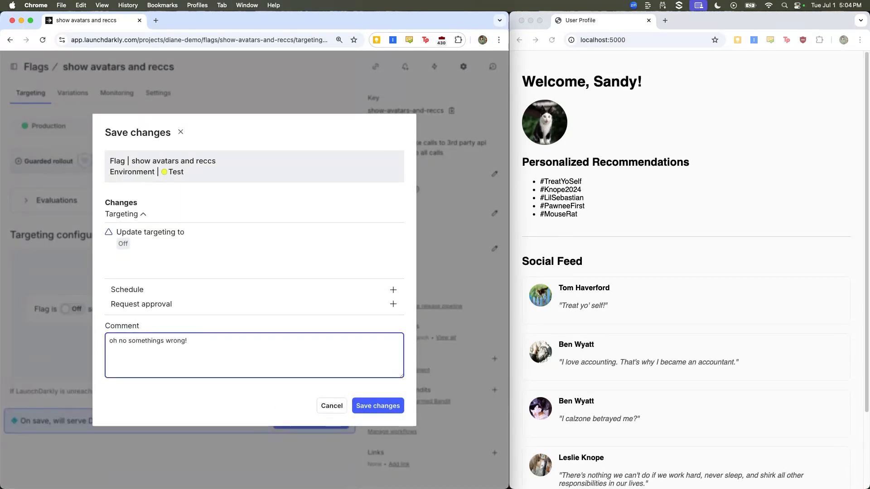
pyautogui.click(377, 406)
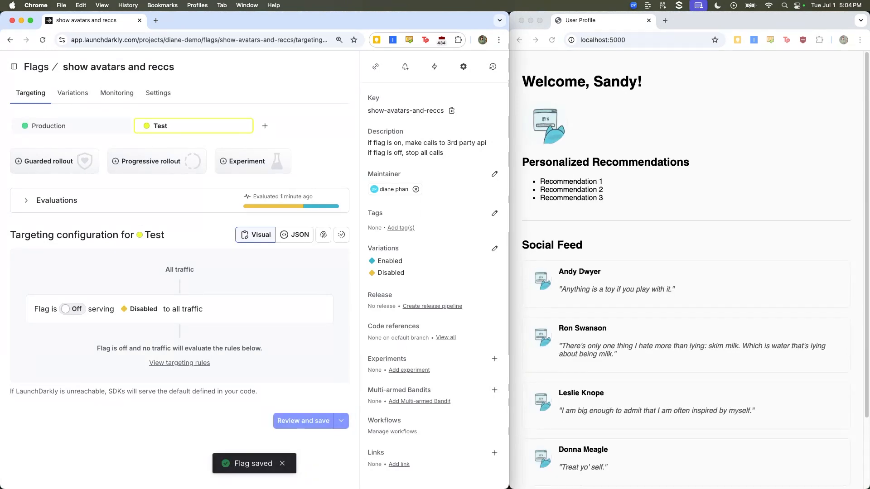